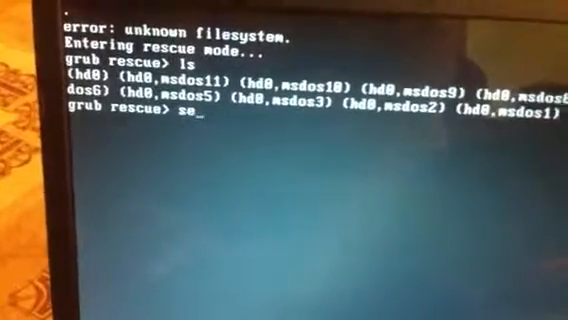
Enter 'set prefix=(hd0,8)/grub2' at the grub rescue prompt.
{"action": "type", "text": "t"}
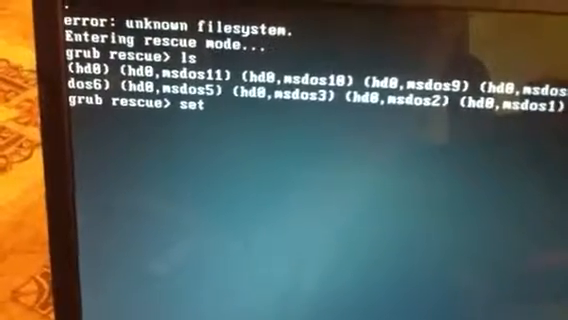
{"action": "type", "text": "pre"}
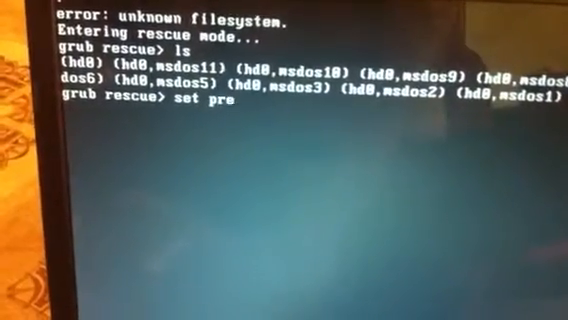
{"action": "type", "text": "fi"}
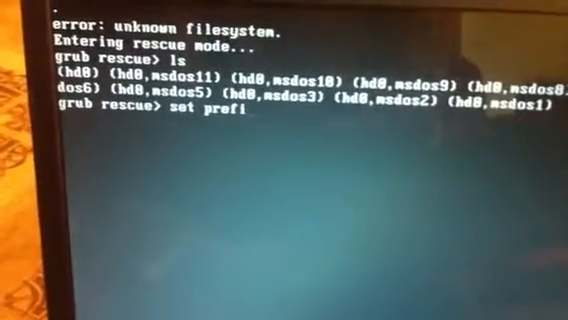
{"action": "type", "text": "x="}
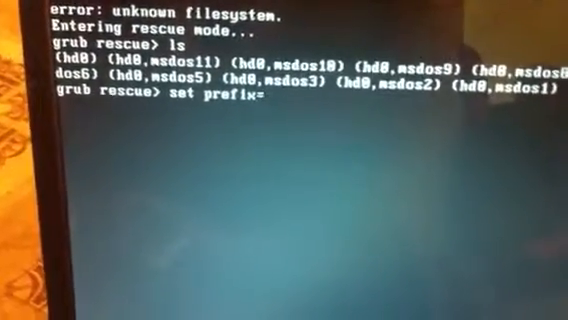
{"action": "type", "text": "(hd0,8)/grub2"}
{"action": "type", "text": "set root="}
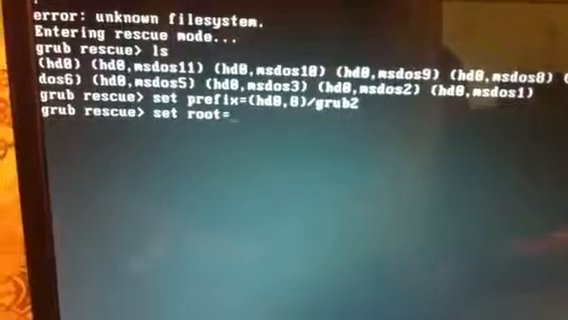
Finish 'set root=(hd0,8)' and start typing the insmod command.
{"action": "type", "text": "(hd0,8"}
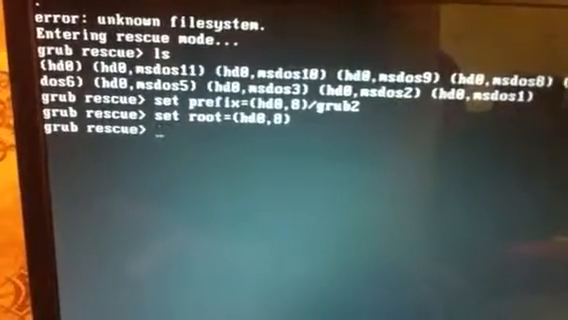
{"action": "type", "text": "insmod li"}
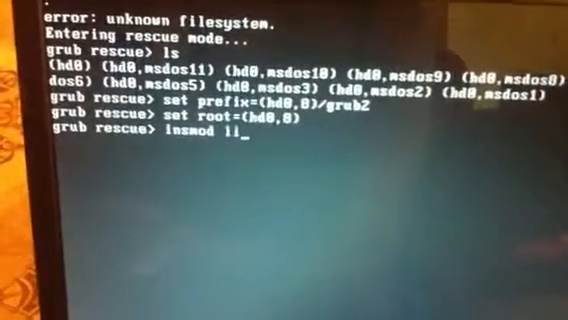
Run 'insmod linux' to load the linux module, then begin typing 'normal'.
{"action": "type", "text": "nux"}
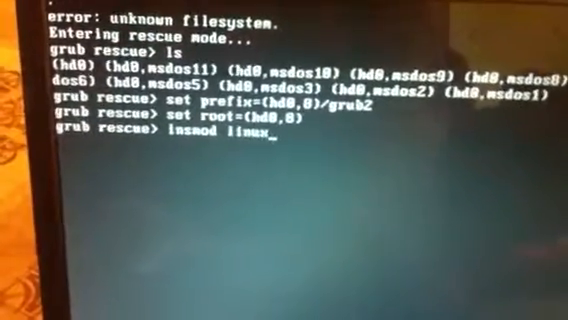
{"action": "key", "text": "Return"}
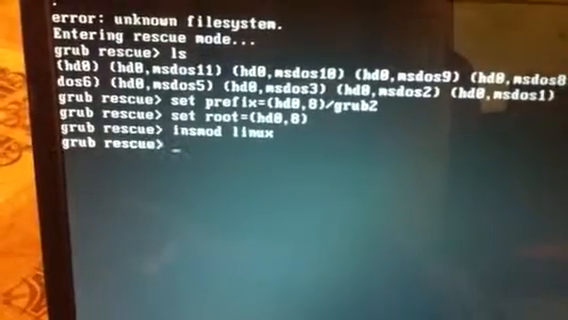
{"action": "type", "text": "mor"}
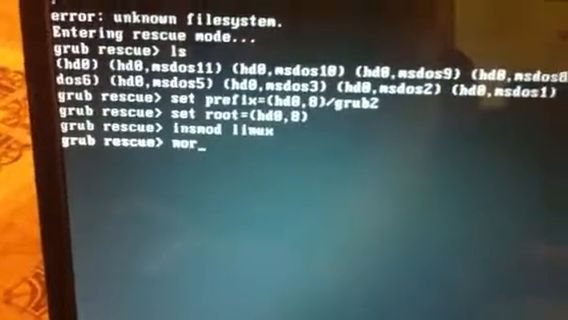